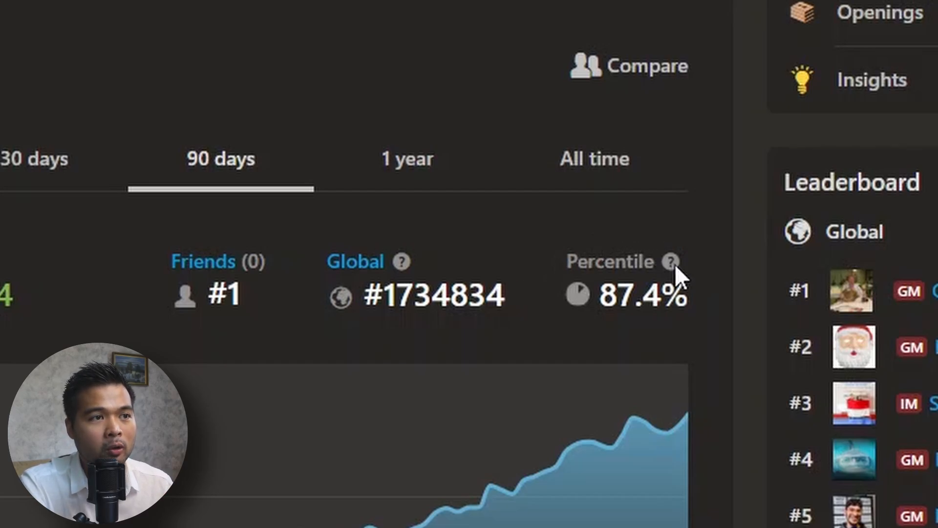
{"action": "mouse_move", "coordinate": [670, 262]}
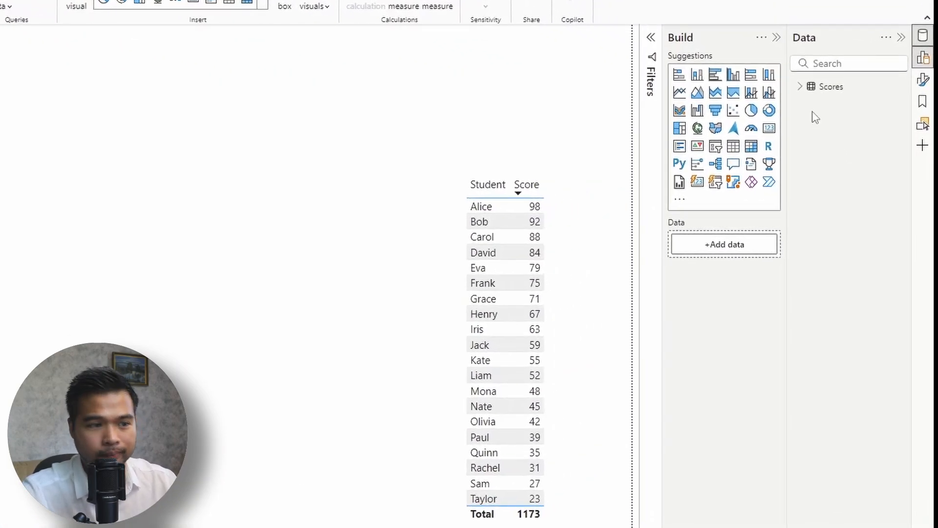
{"action": "mouse_move", "coordinate": [601, 59]}
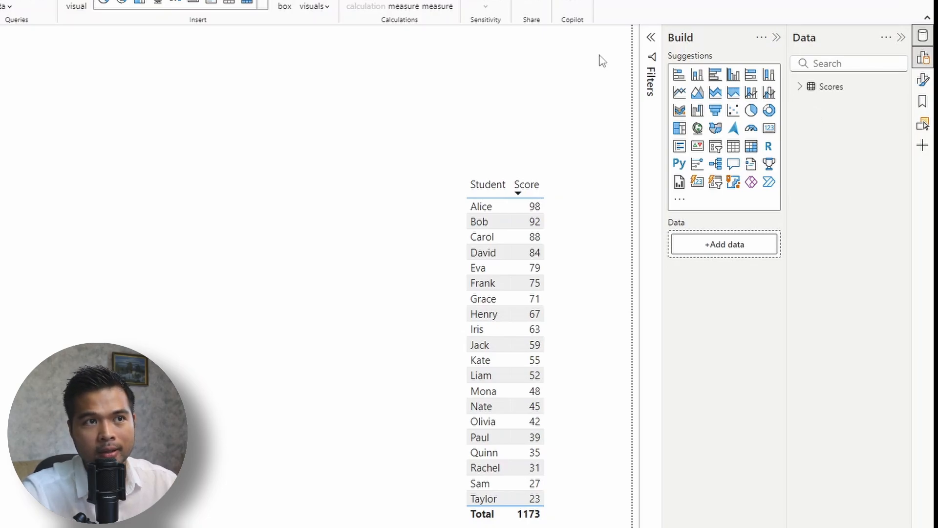
{"action": "mouse_move", "coordinate": [598, 136]}
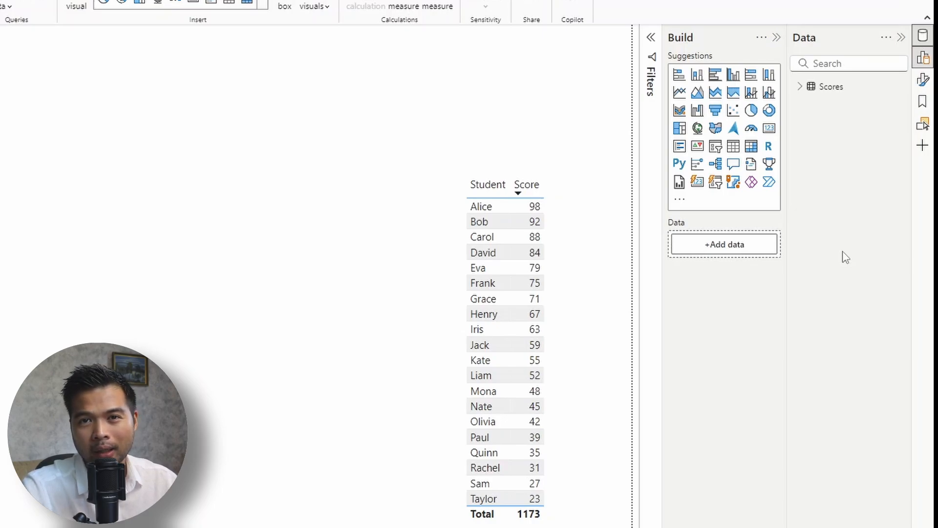
Create a Percentile measure as PERCENTILE.INC(Scores[Test Score], 0.9).
{"action": "left_click", "coordinate": [800, 86]}
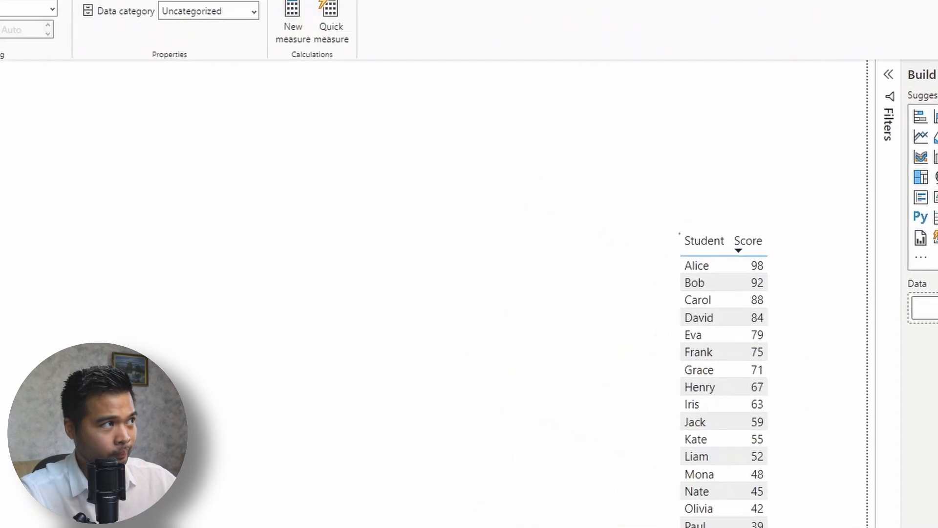
{"action": "type", "text": "Percentile = PERCEN"}
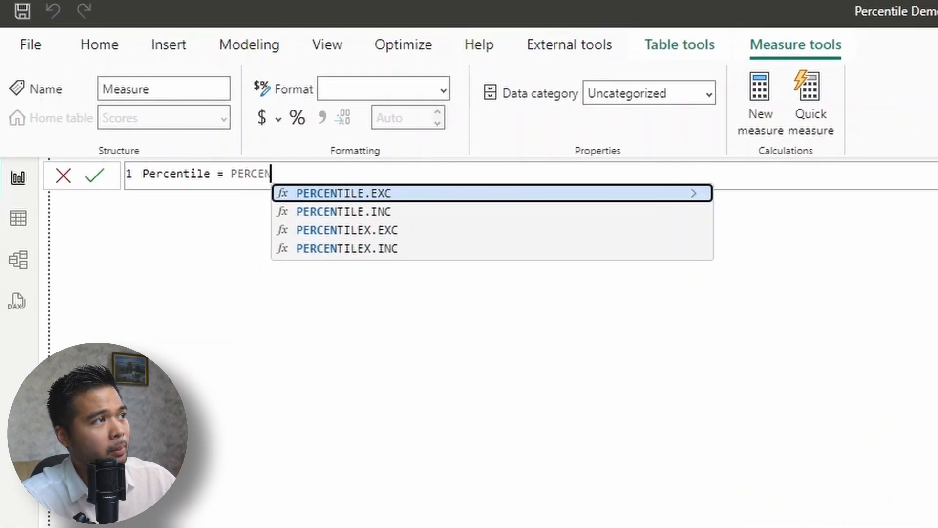
{"action": "type", "text": "TILE.INC("}
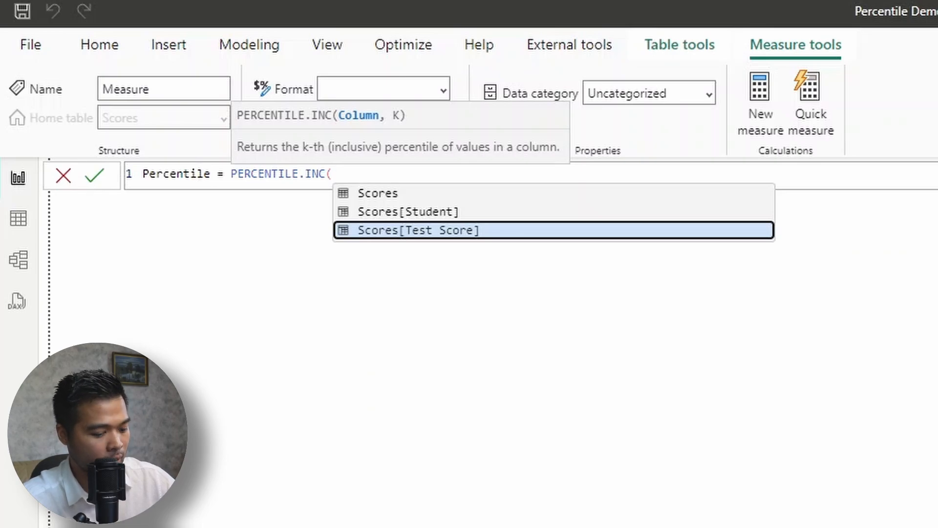
{"action": "double_click", "coordinate": [418, 231]}
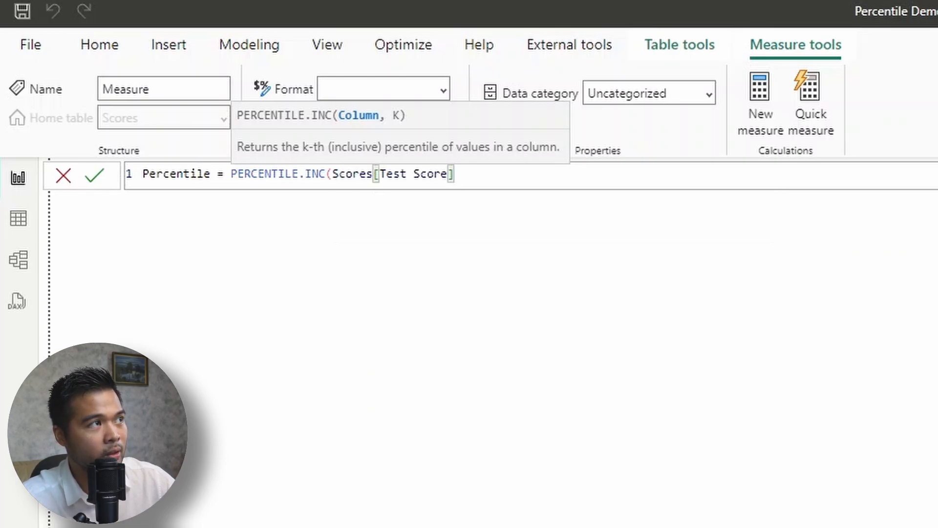
{"action": "type", "text": ","}
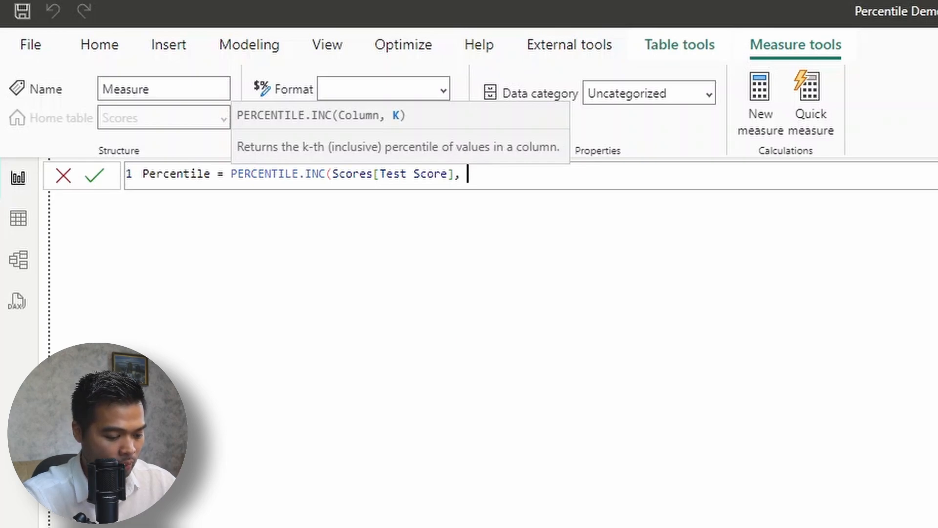
{"action": "type", "text": "0.9"}
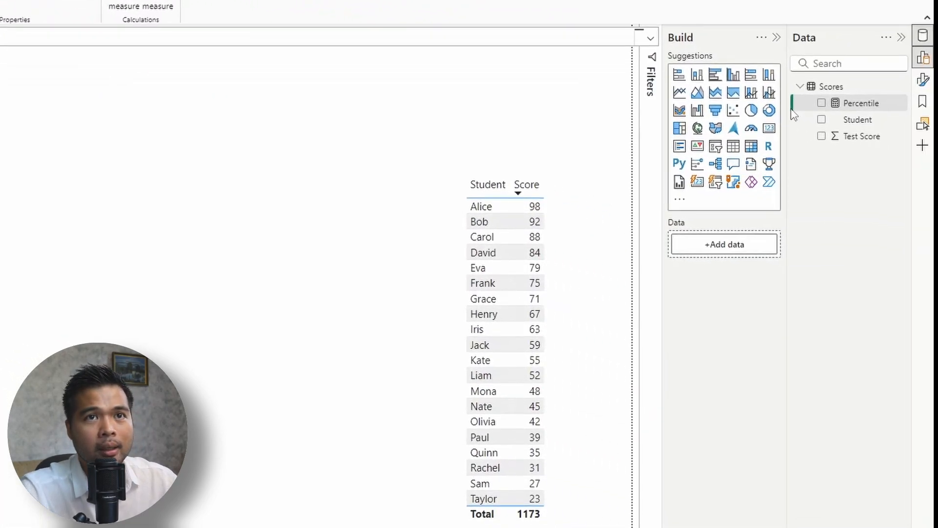
Select the Percentile measure in the Data pane to show its DAX formula.
{"action": "left_click", "coordinate": [821, 102]}
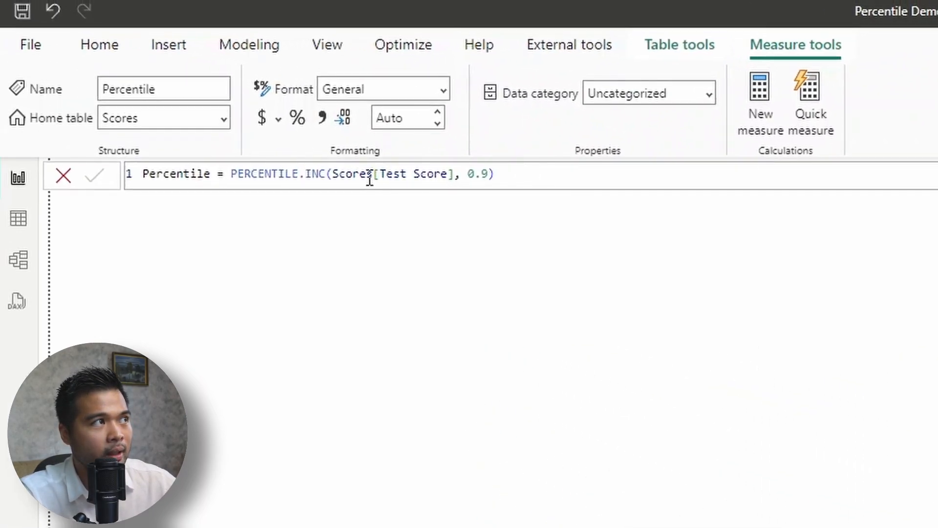
Select INC in the Percentile formula's PERCENTILE.INC function name for deletion.
{"action": "double_click", "coordinate": [315, 174]}
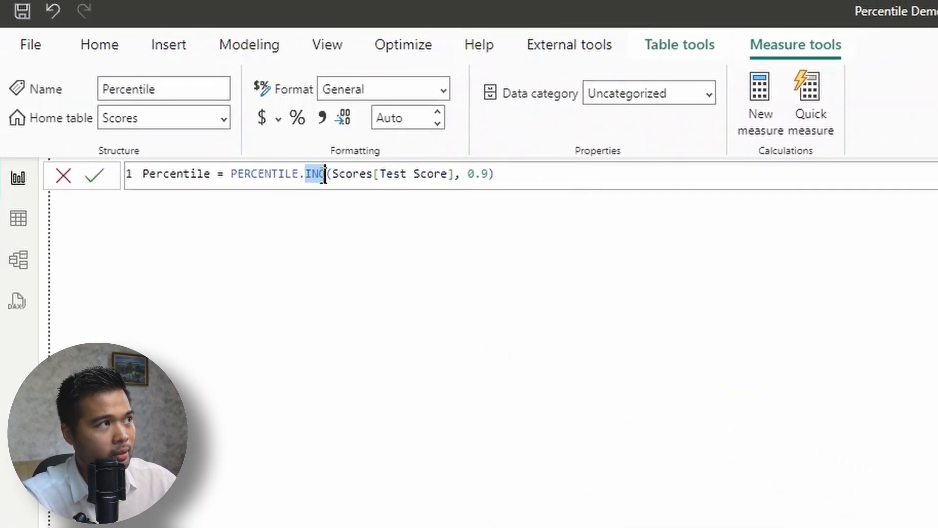
{"action": "mouse_move", "coordinate": [442, 366]}
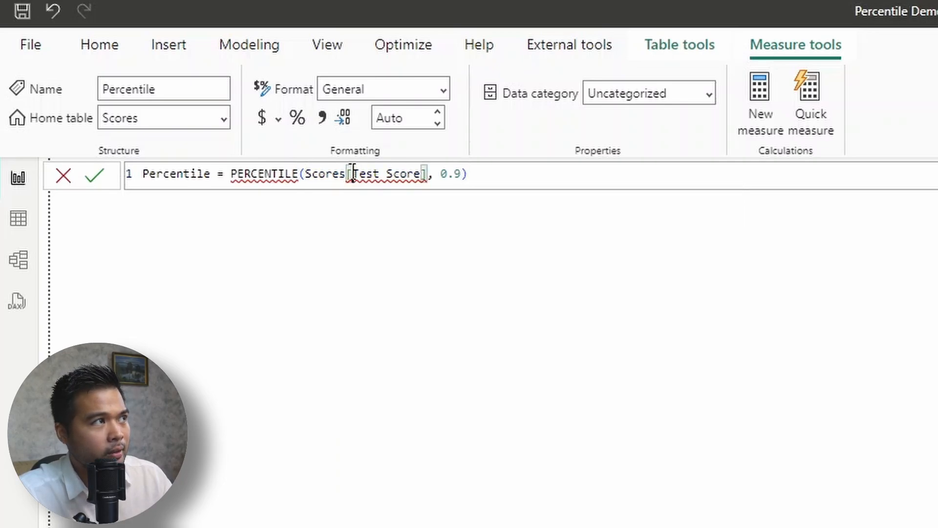
Retype .INC in the Percentile formula and test other k values such as 1.
{"action": "type", "text": ".INC"}
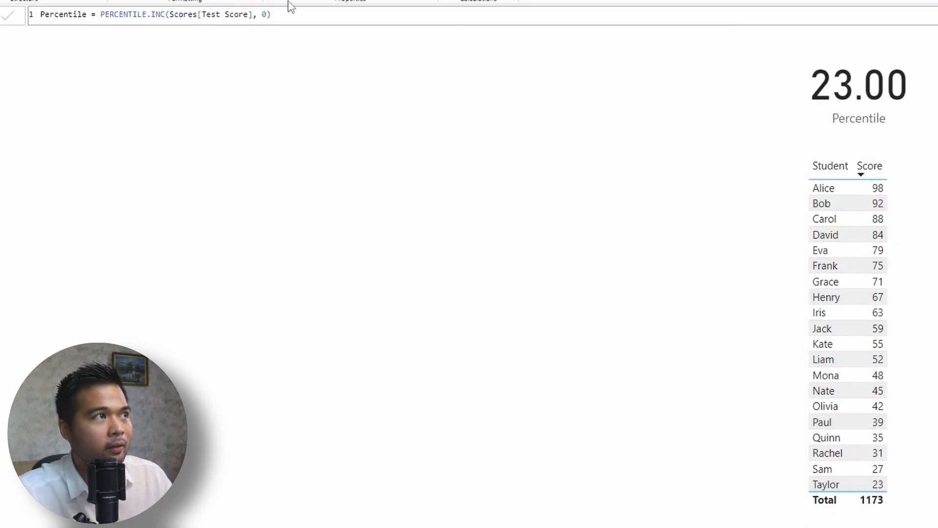
{"action": "type", "text": "1"}
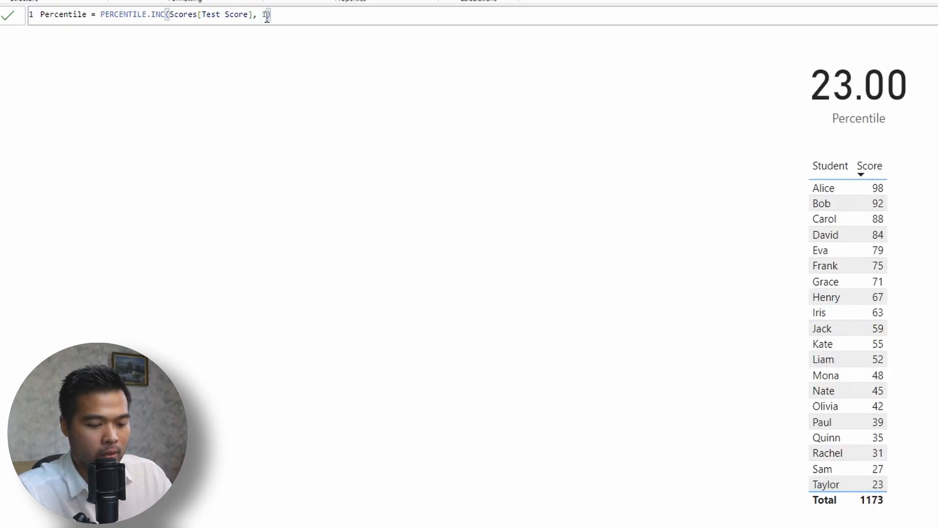
{"action": "type", "text": "1"}
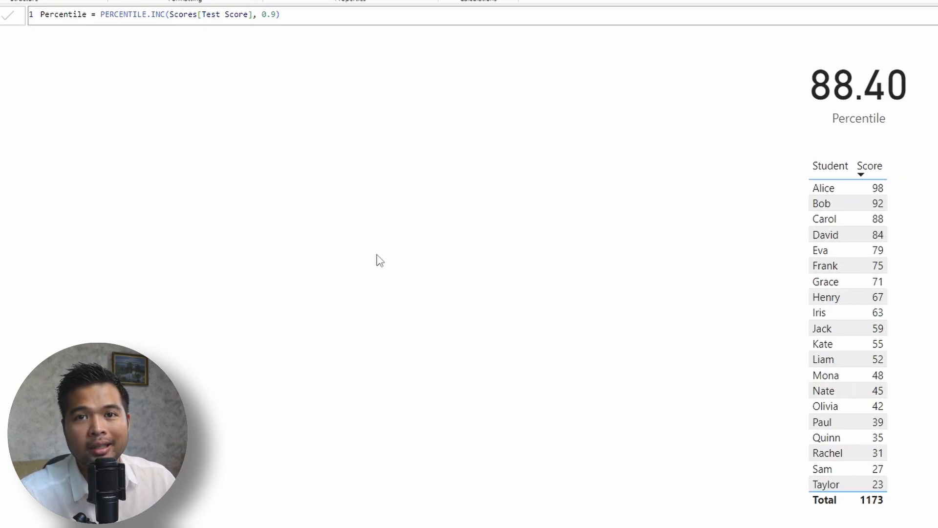
{"action": "mouse_move", "coordinate": [371, 265]}
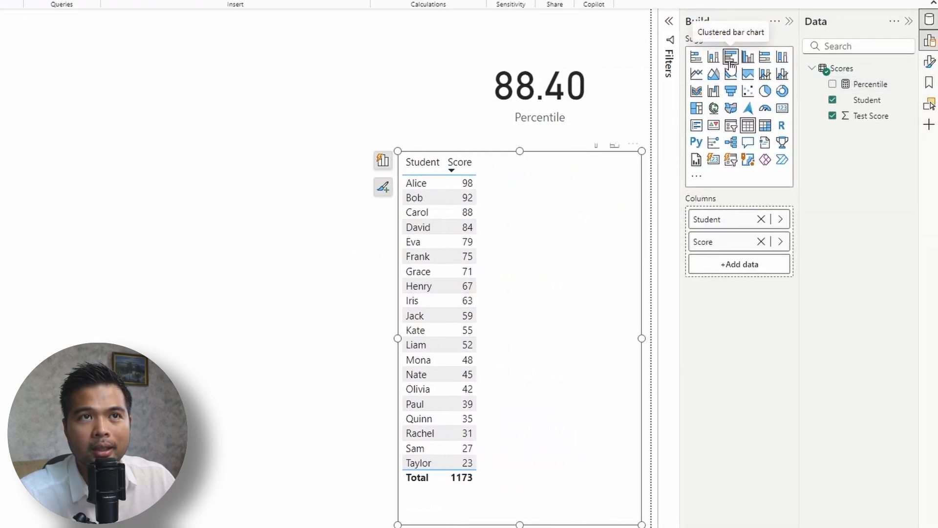
Convert the student score table visual into a clustered bar chart.
{"action": "left_click", "coordinate": [730, 57]}
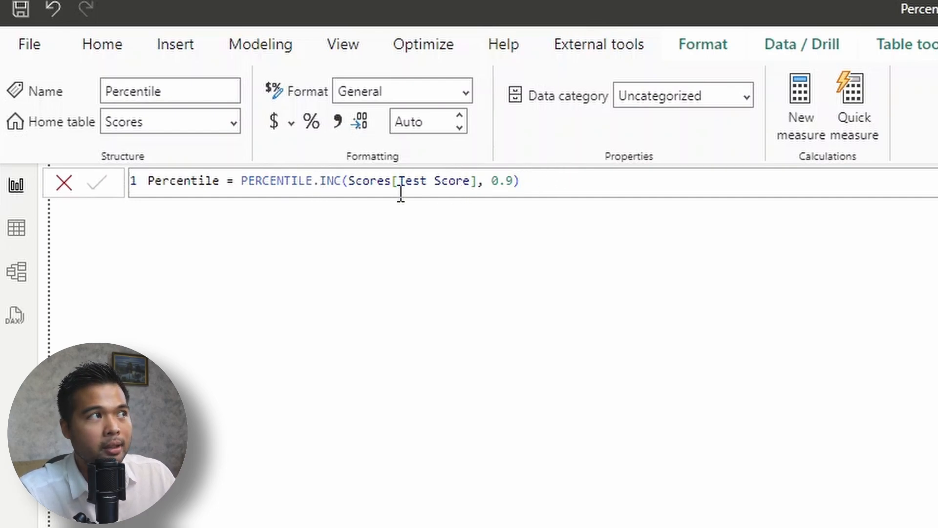
Rewrite Percentile as PERCENTILEX.INC(ALL(Scores), Scores[Test Score], 0.9).
{"action": "double_click", "coordinate": [273, 181]}
{"action": "type", "text": "X"}
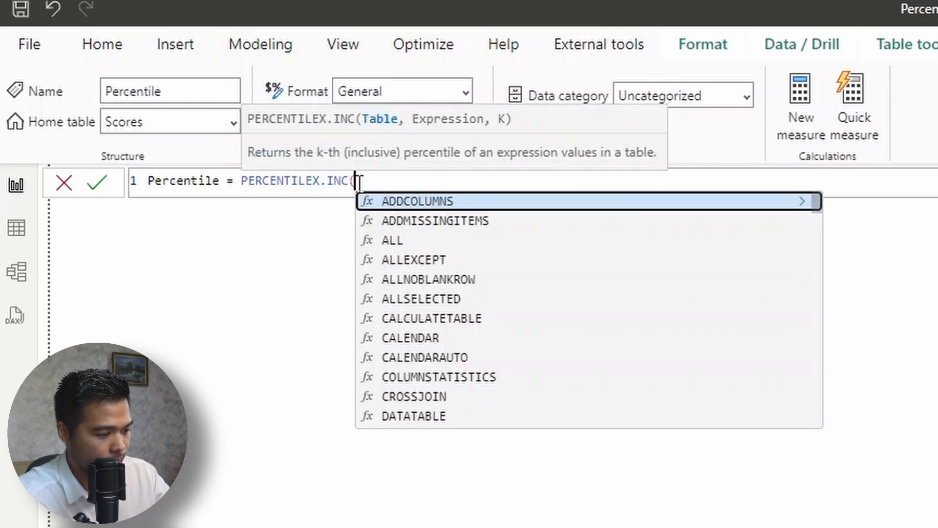
{"action": "type", "text": "Scores,"}
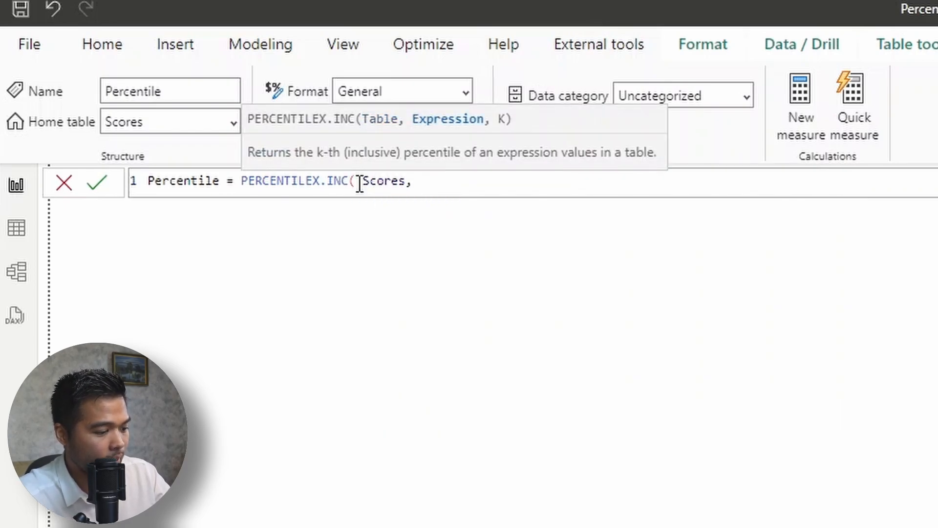
{"action": "type", "text": "Scores[Test Score]"}
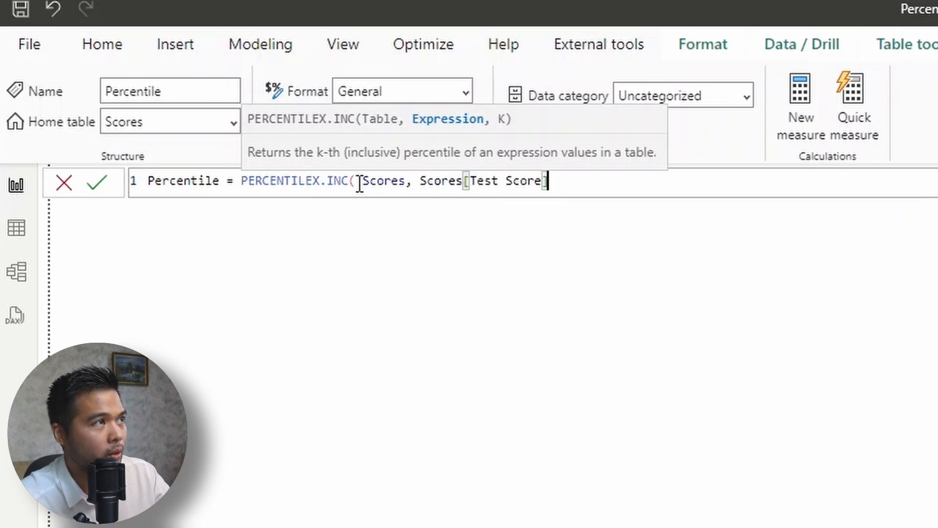
{"action": "type", "text": "],"}
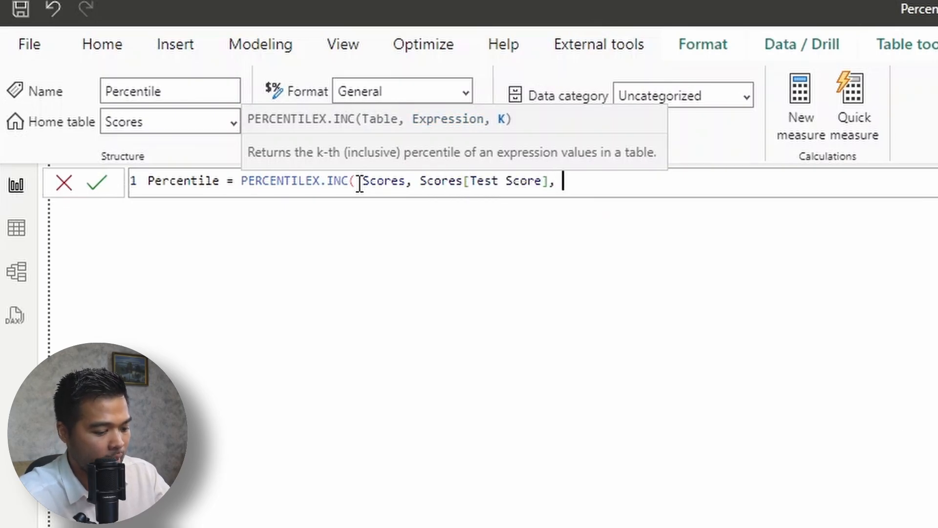
{"action": "type", "text": "0.9)"}
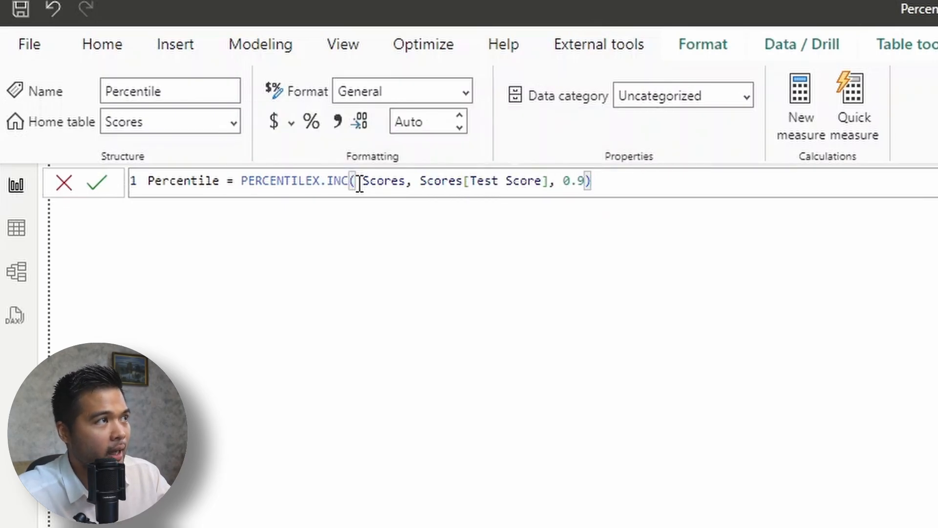
{"action": "type", "text": "A"}
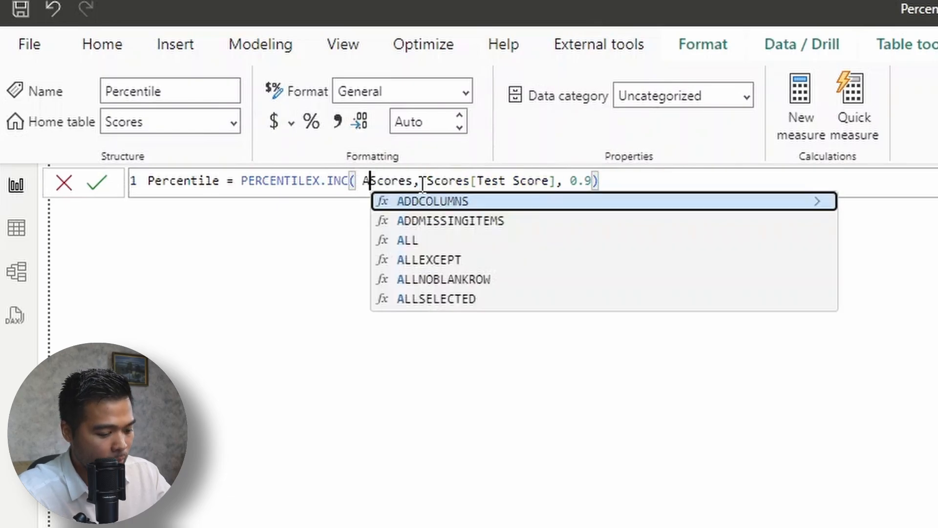
{"action": "type", "text": "LL("}
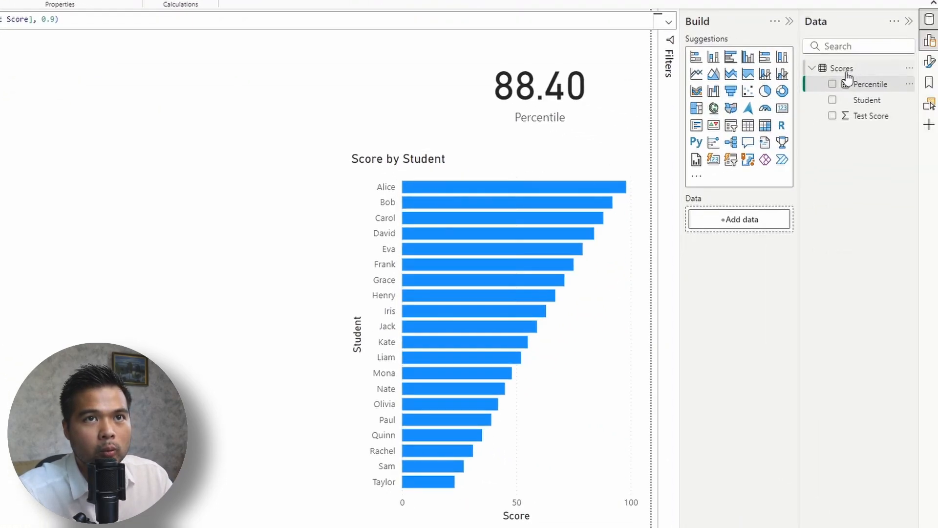
Add a Colour measure: IF(MAX(Scores[Test Score]) >= [Percentile], "Blue", grey).
{"action": "right_click", "coordinate": [841, 67]}
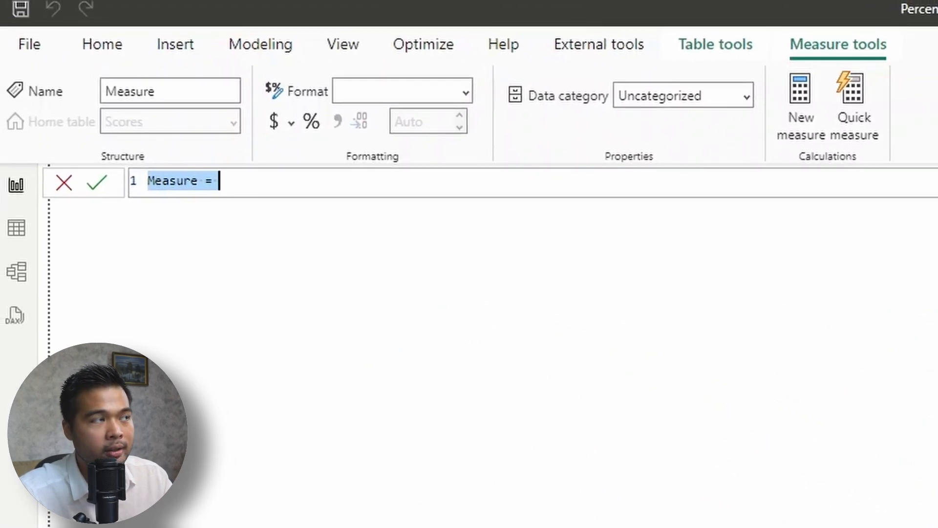
{"action": "mouse_move", "coordinate": [694, 398]}
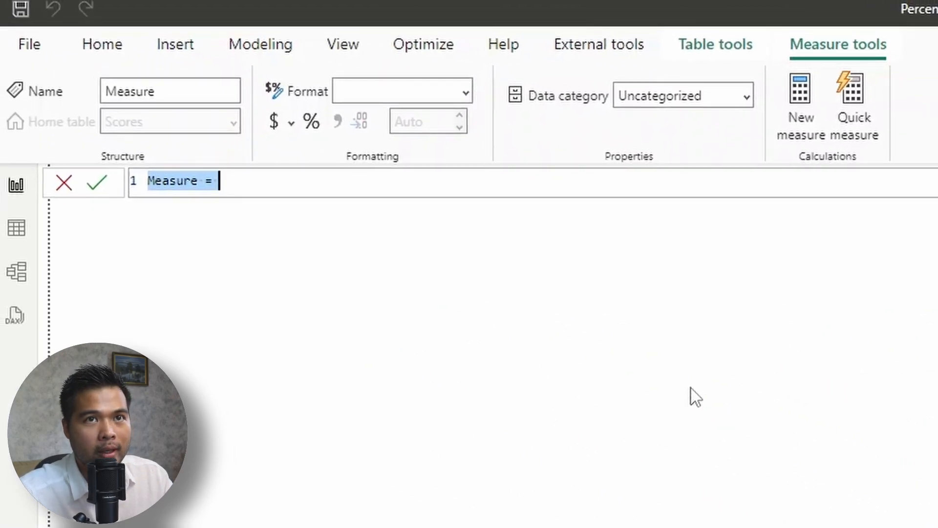
{"action": "type", "text": "c"}
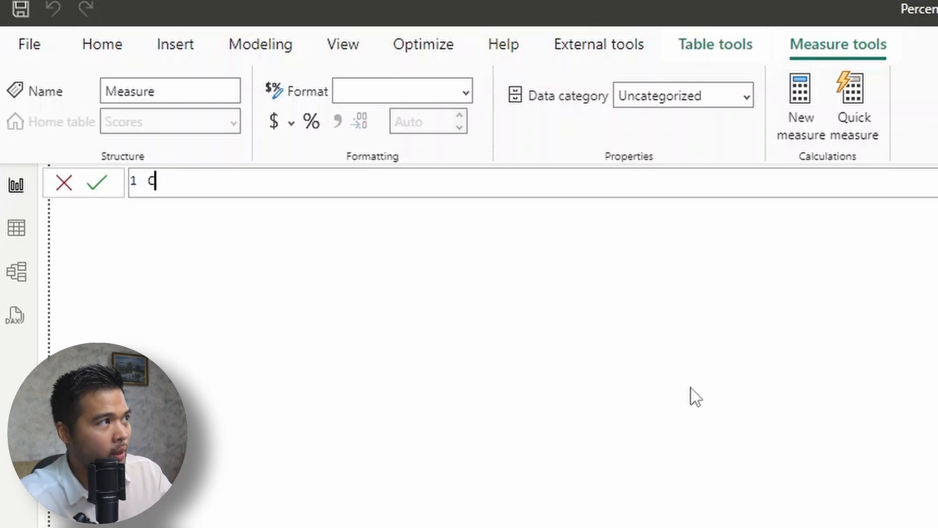
{"action": "type", "text": "olour ="}
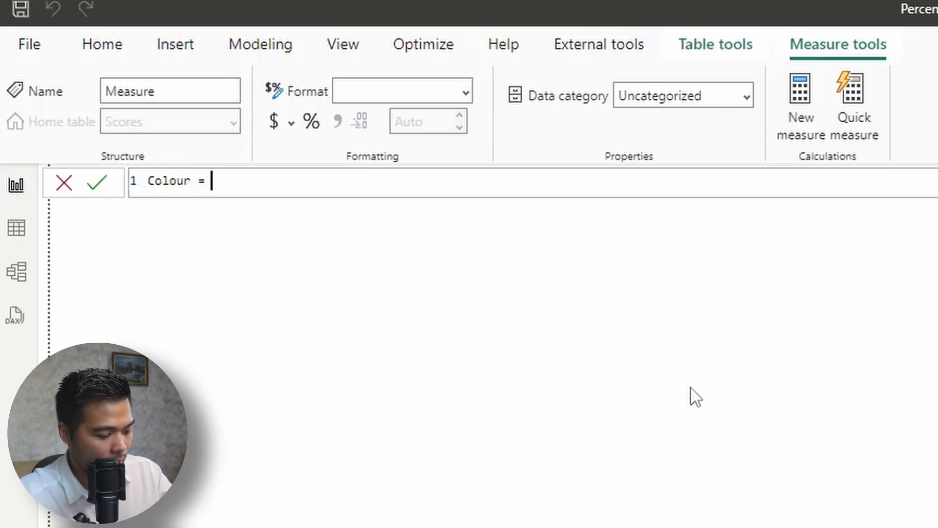
{"action": "type", "text": "IF("}
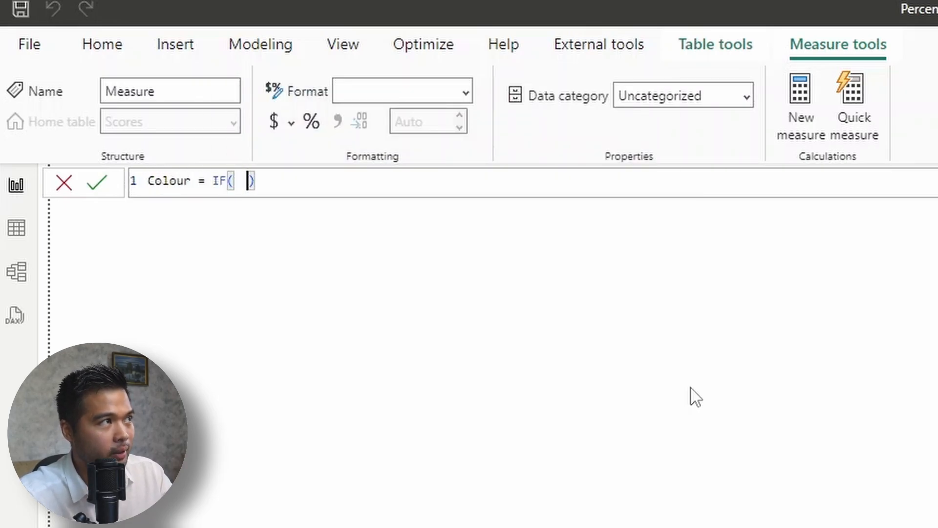
{"action": "type", "text": "MAX(T"}
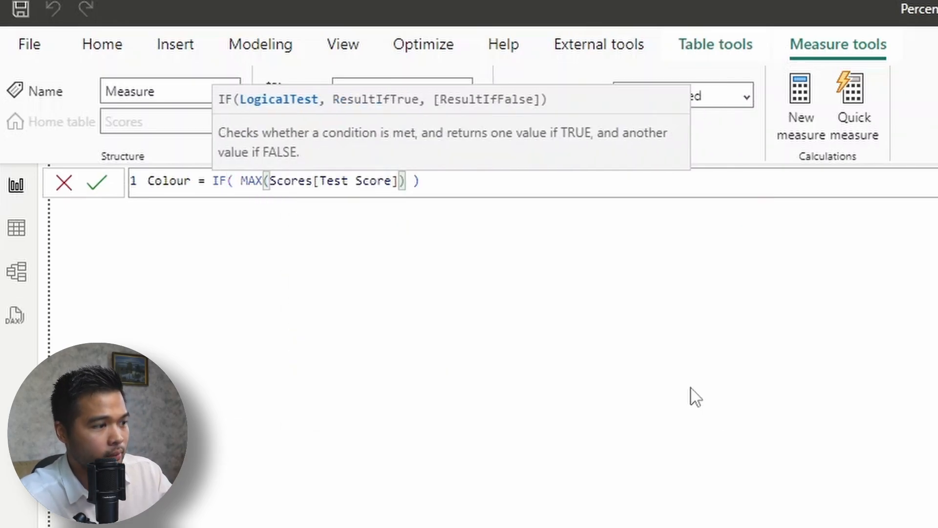
{"action": "type", "text": ">="}
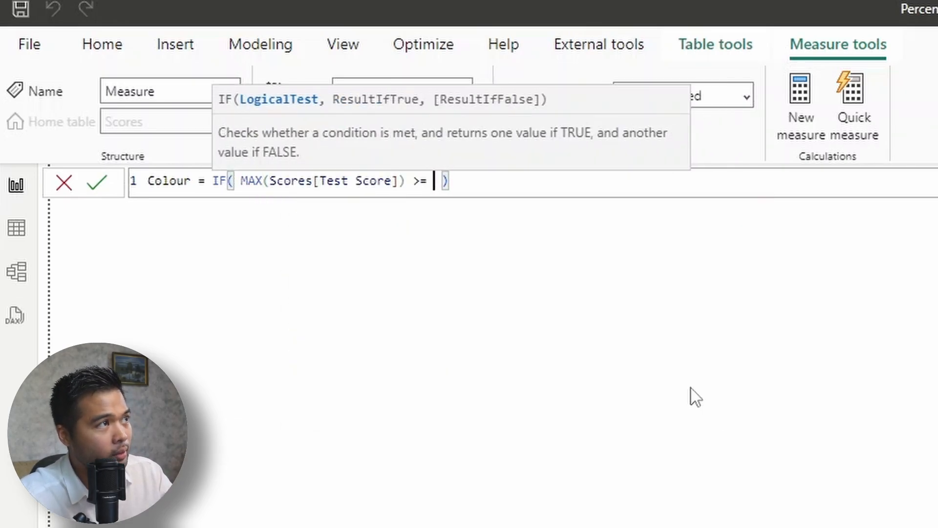
{"action": "type", "text": "[Percentile], \""}
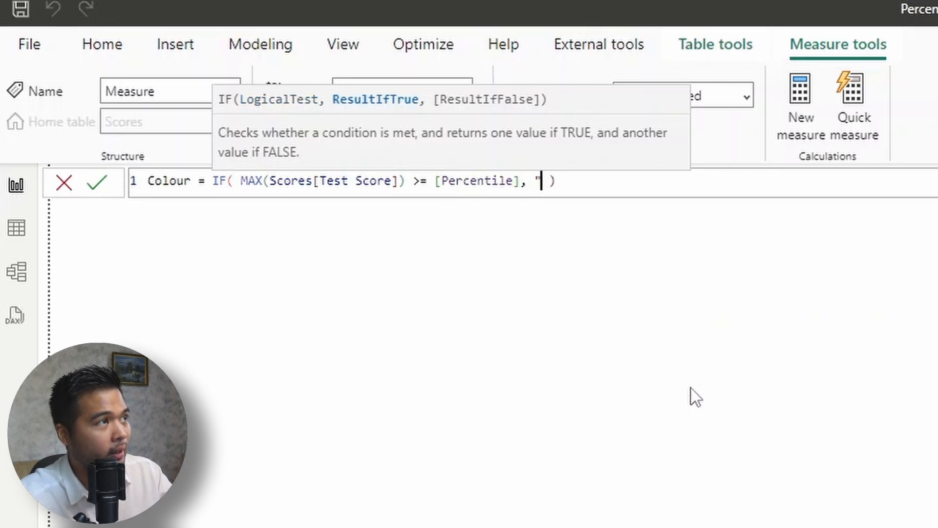
{"action": "type", "text": "Blue\", \"Li"}
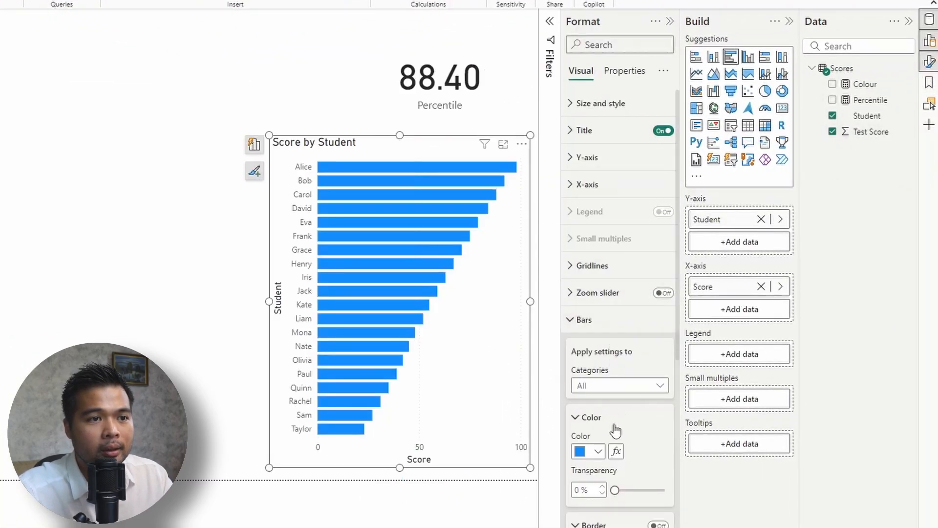
Set the bar colour format style to Field value based on the Colour measure.
{"action": "left_click", "coordinate": [616, 451]}
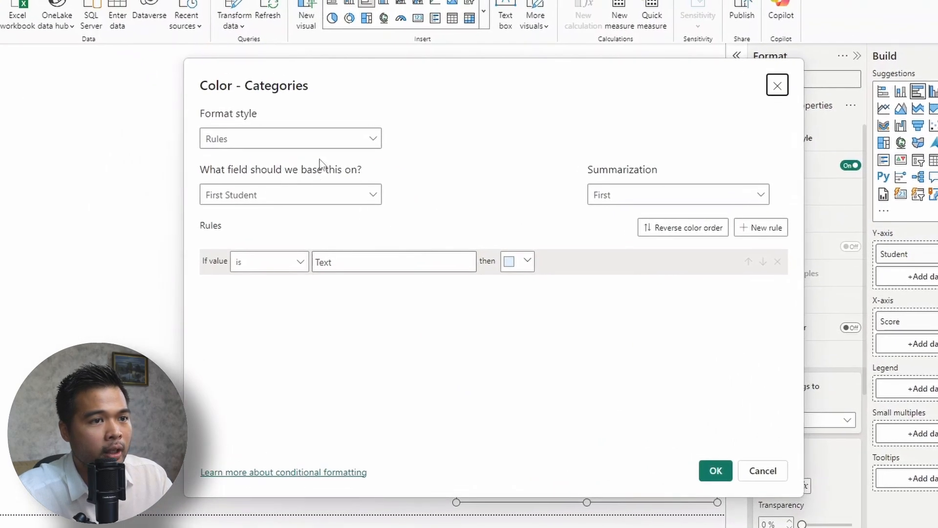
{"action": "left_click", "coordinate": [290, 138]}
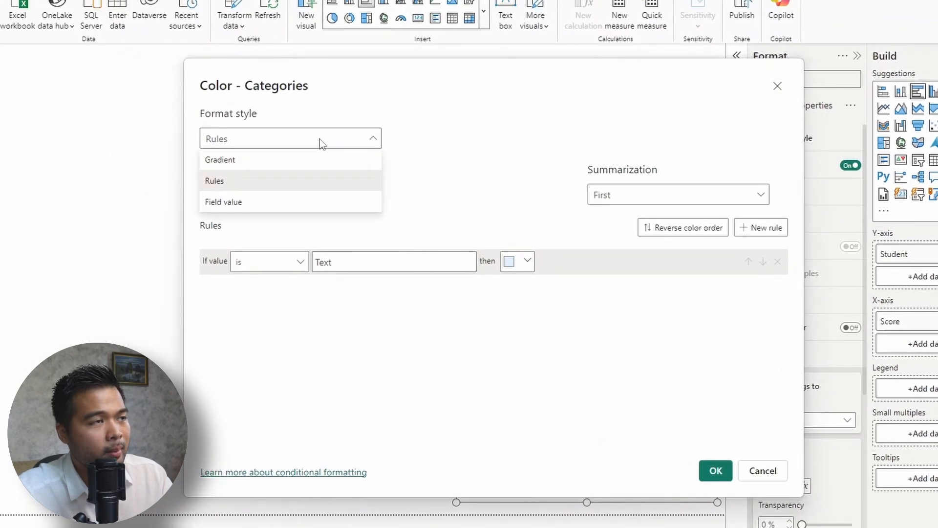
{"action": "mouse_move", "coordinate": [239, 206]}
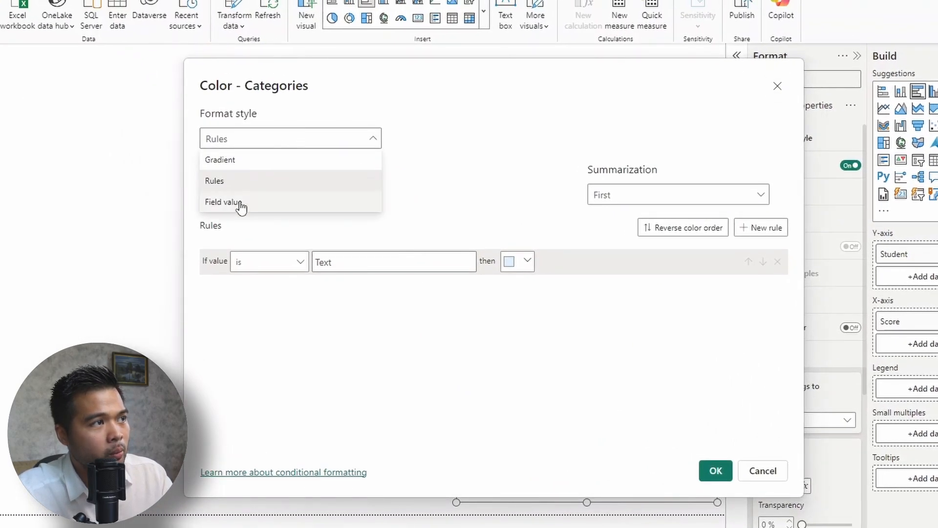
{"action": "left_click", "coordinate": [224, 202]}
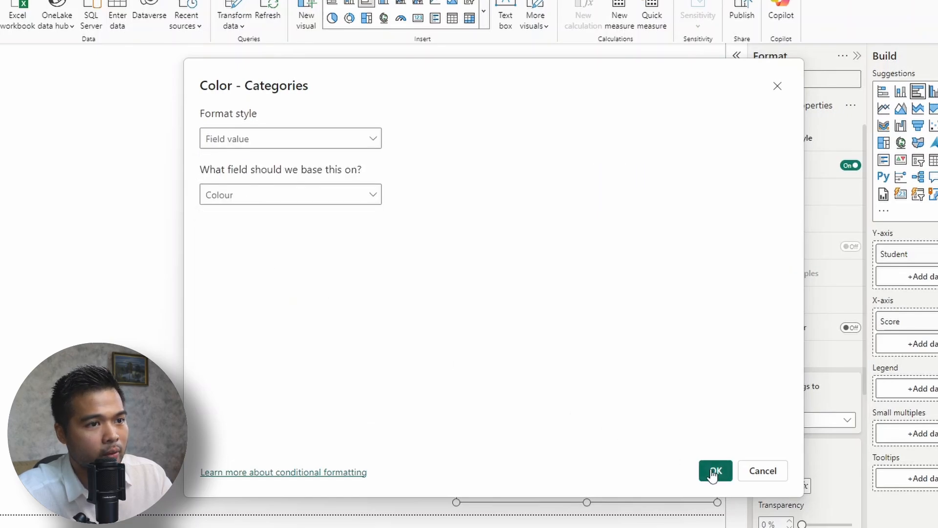
{"action": "left_click", "coordinate": [715, 470]}
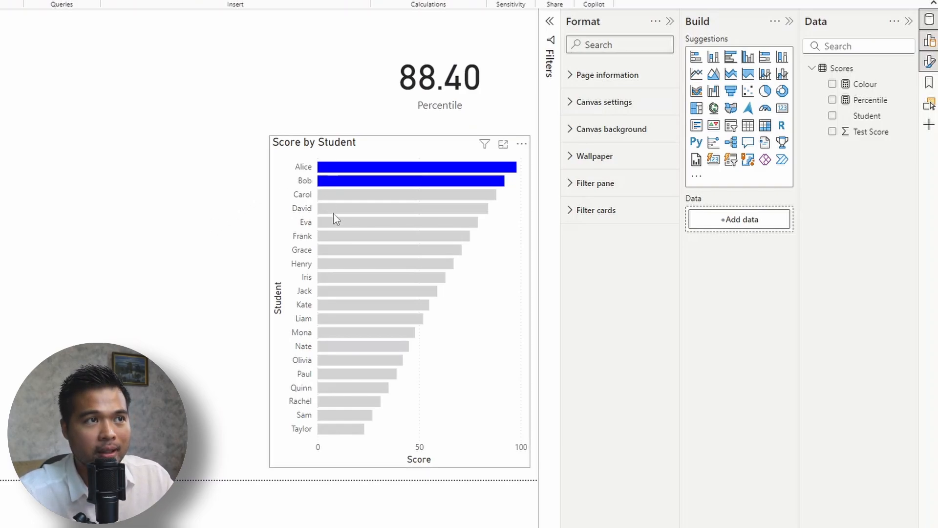
{"action": "mouse_move", "coordinate": [394, 203]}
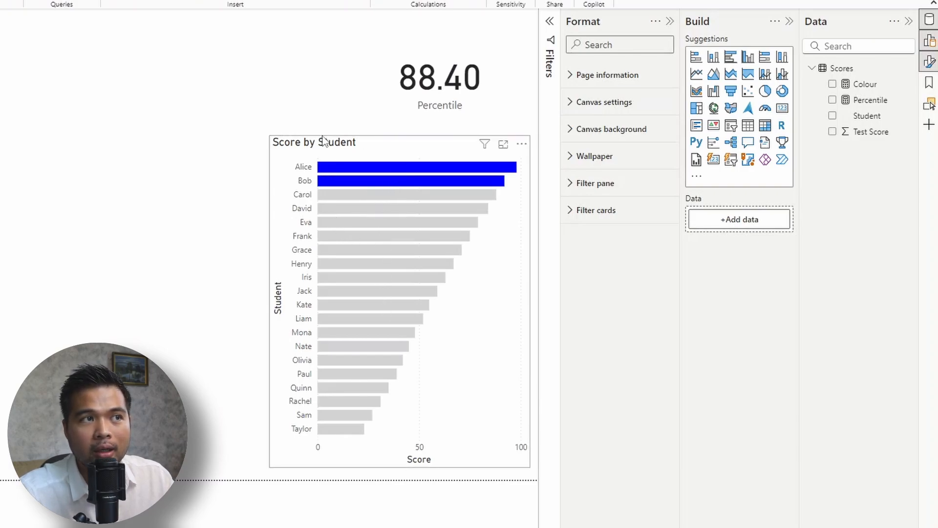
{"action": "mouse_move", "coordinate": [327, 149]}
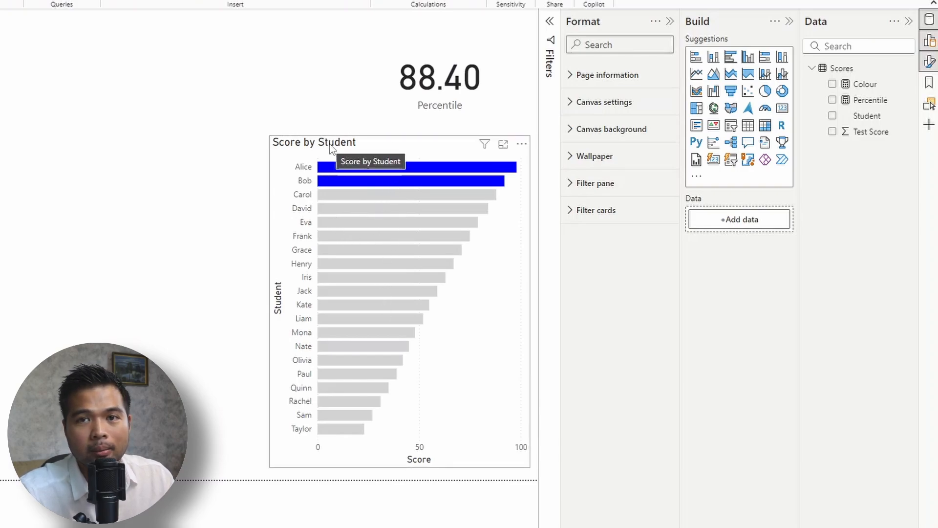
{"action": "mouse_move", "coordinate": [333, 133]}
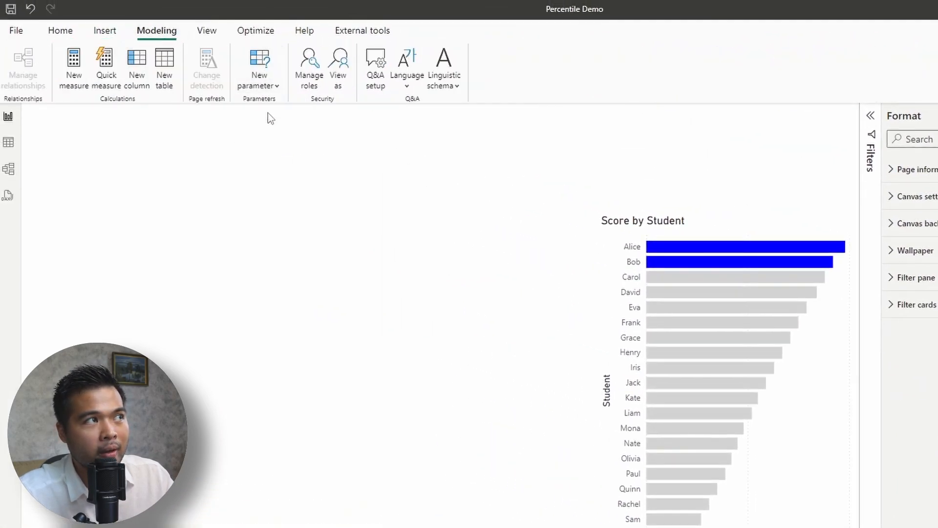
Create a Percentile Rank decimal parameter with increment 0.05, default 0.9, and slicer.
{"action": "left_click", "coordinate": [259, 67]}
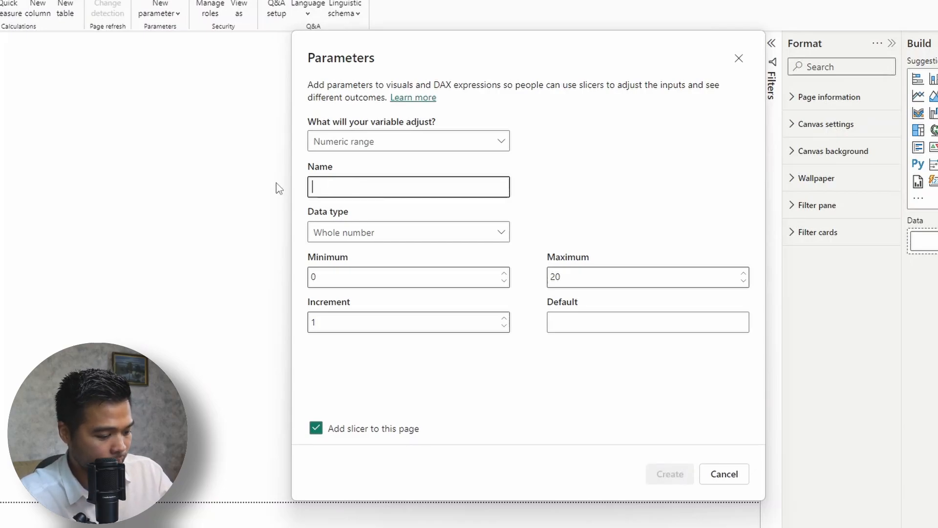
{"action": "type", "text": "Percentile Rank"}
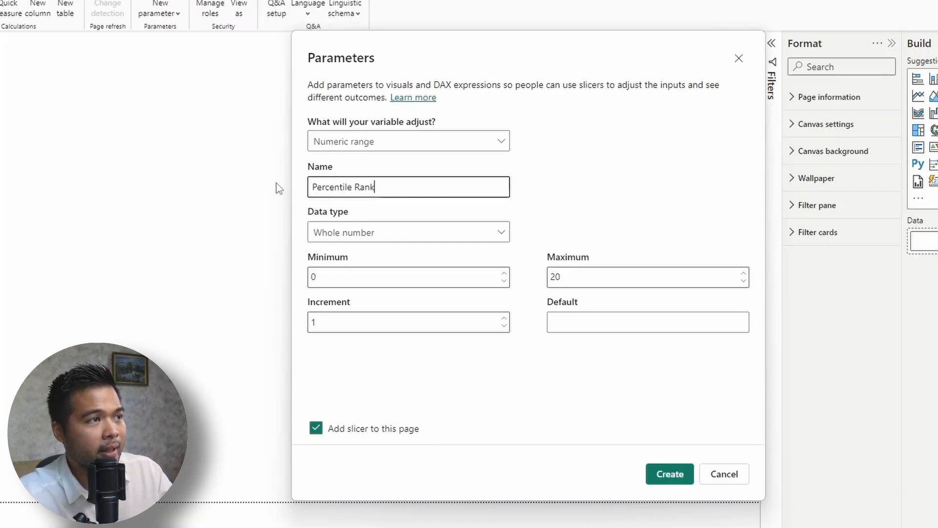
{"action": "left_click", "coordinate": [408, 232]}
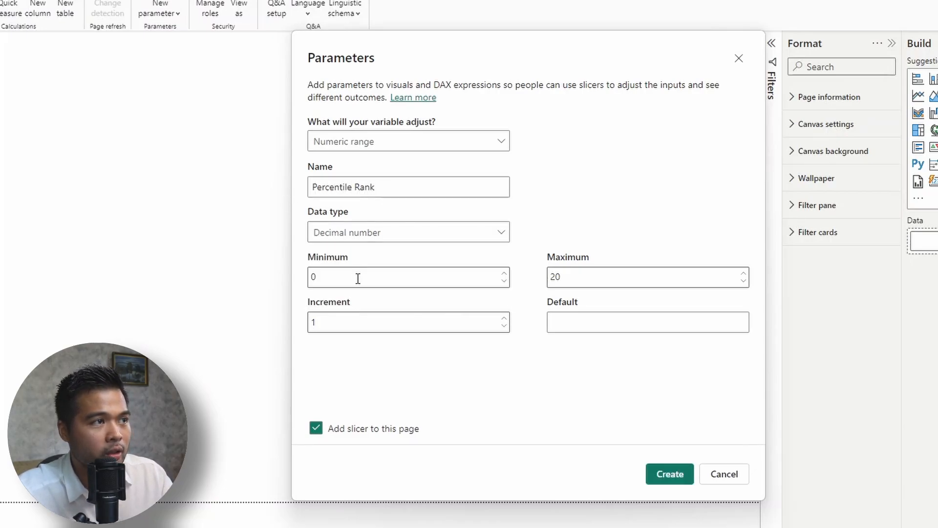
{"action": "left_click", "coordinate": [646, 276]}
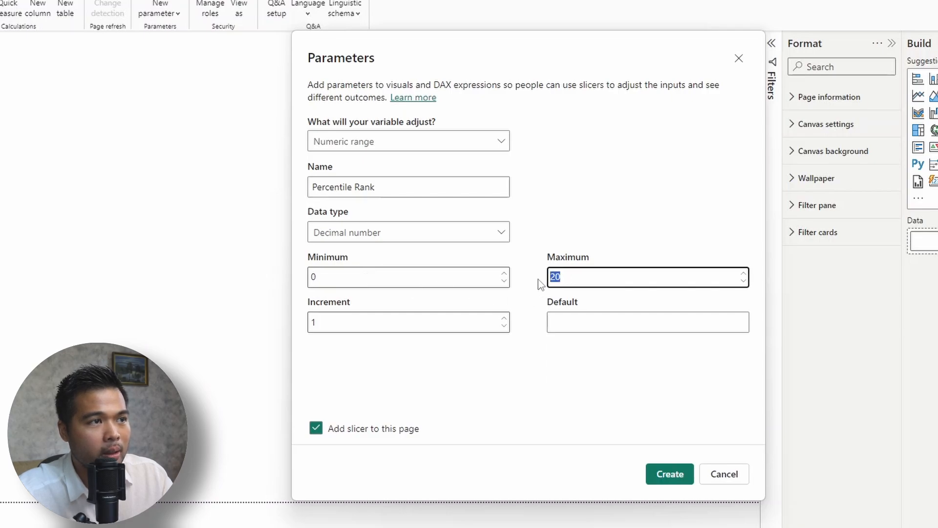
{"action": "left_click", "coordinate": [409, 322]}
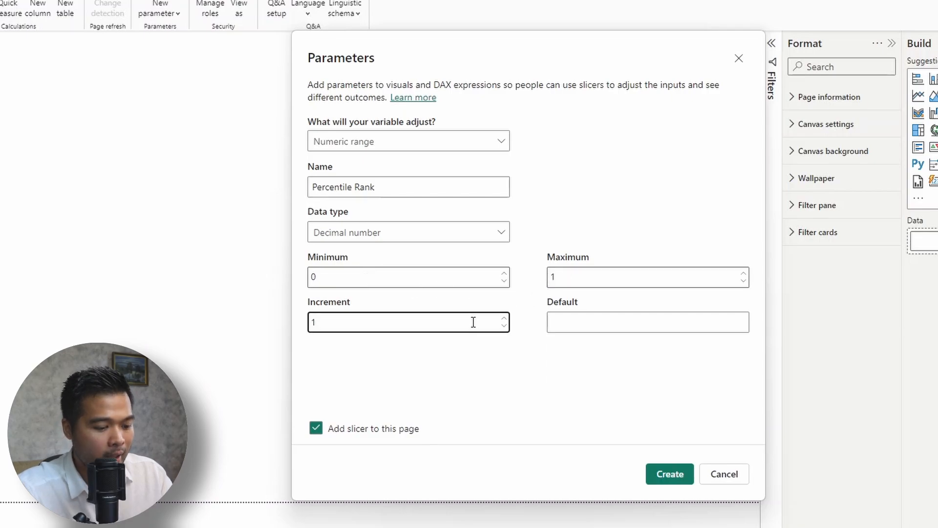
{"action": "type", "text": "0.05"}
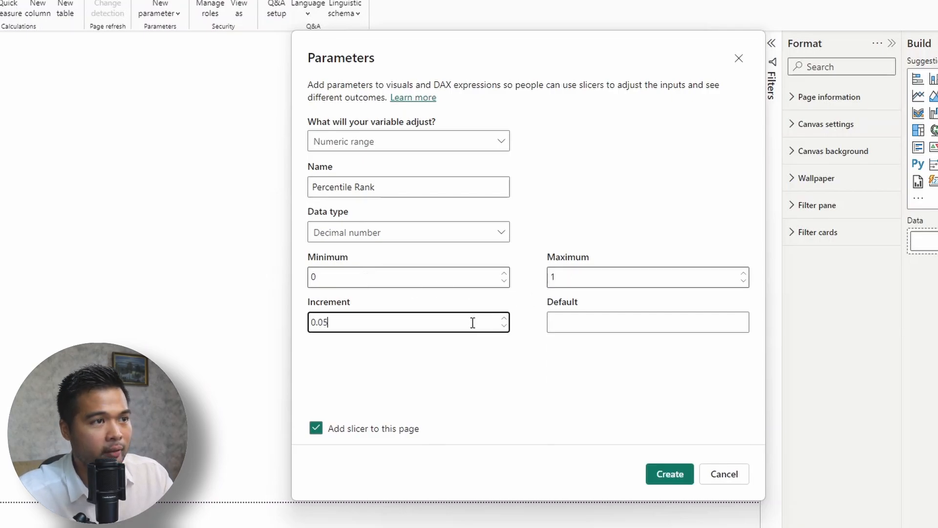
{"action": "left_click", "coordinate": [647, 322]}
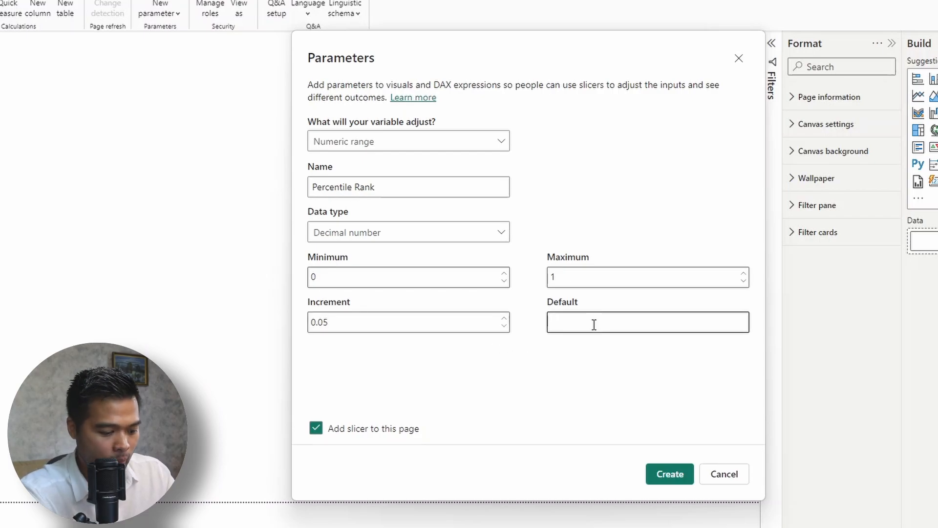
{"action": "type", "text": "0.9"}
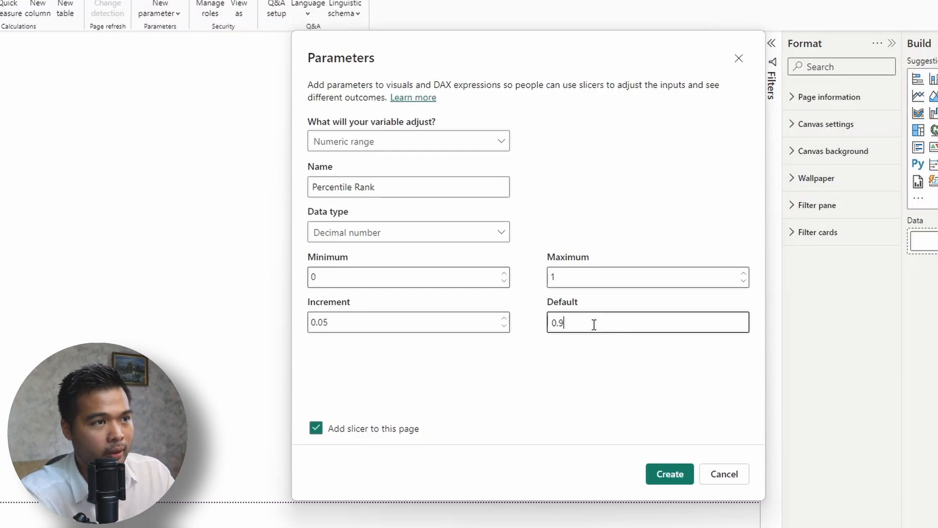
{"action": "left_click", "coordinate": [669, 474]}
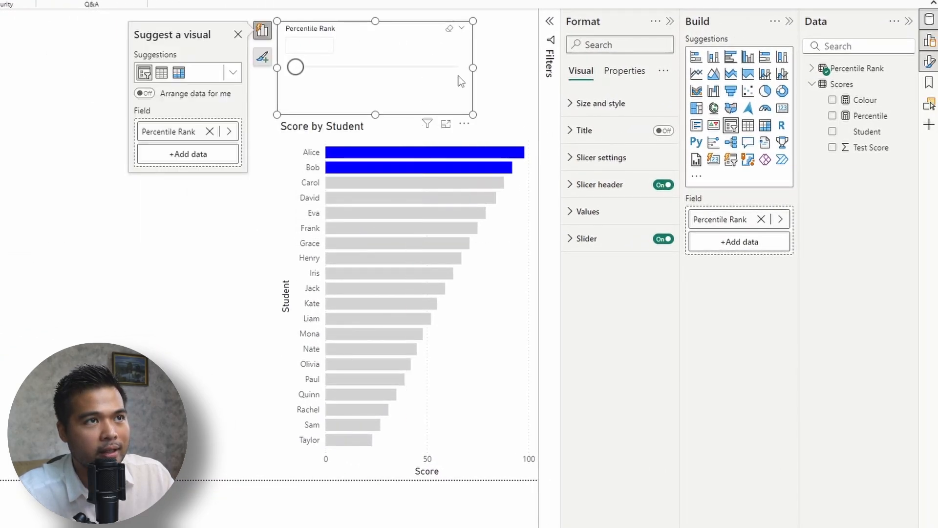
Widen the Percentile Rank slicer and slide it through 0.80 and 0.30 to 0.75.
{"action": "left_click_drag", "start_coordinate": [473, 68], "coordinate": [536, 67]}
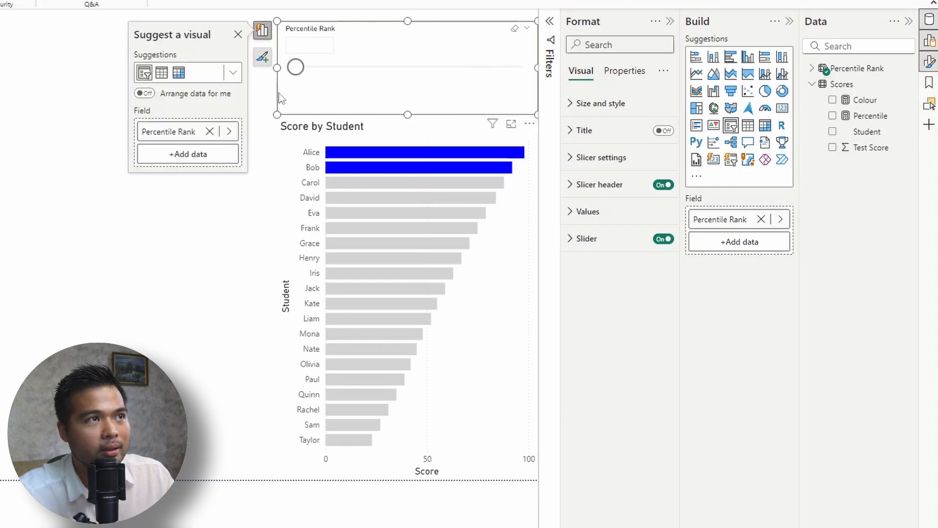
{"action": "left_click_drag", "start_coordinate": [294, 67], "coordinate": [487, 67]}
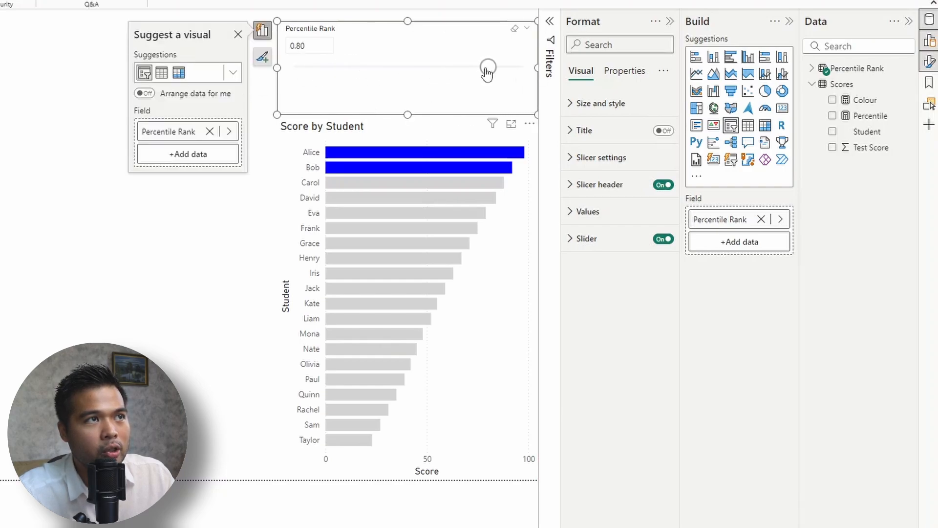
{"action": "left_click_drag", "start_coordinate": [488, 67], "coordinate": [368, 67]}
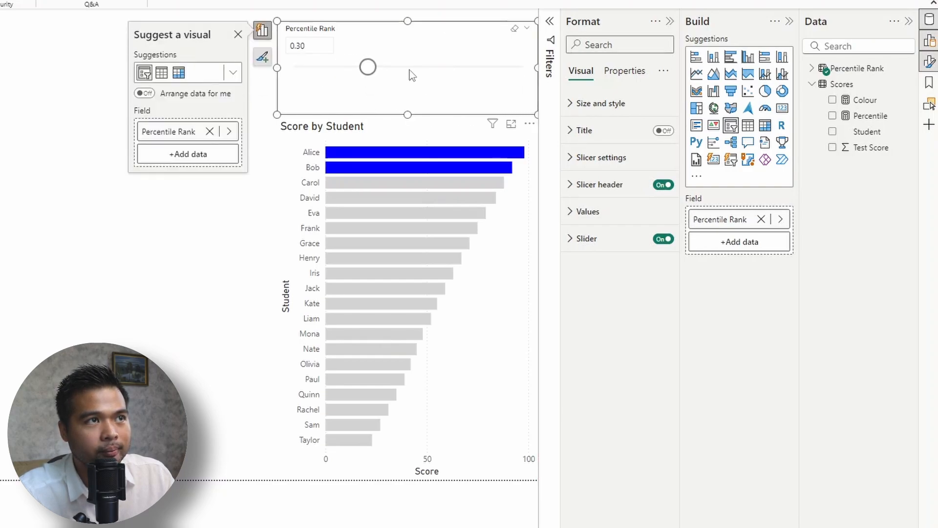
{"action": "left_click_drag", "start_coordinate": [368, 66], "coordinate": [476, 66]}
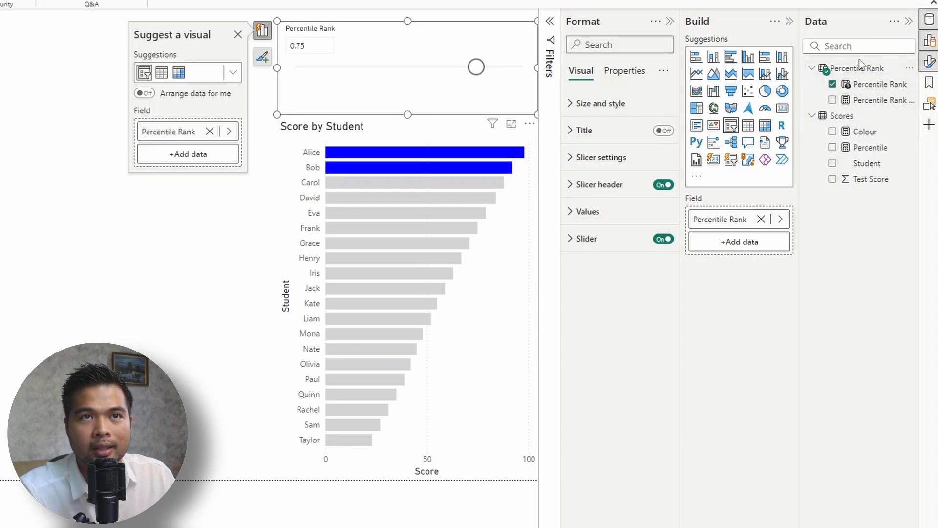
{"action": "mouse_move", "coordinate": [883, 99]}
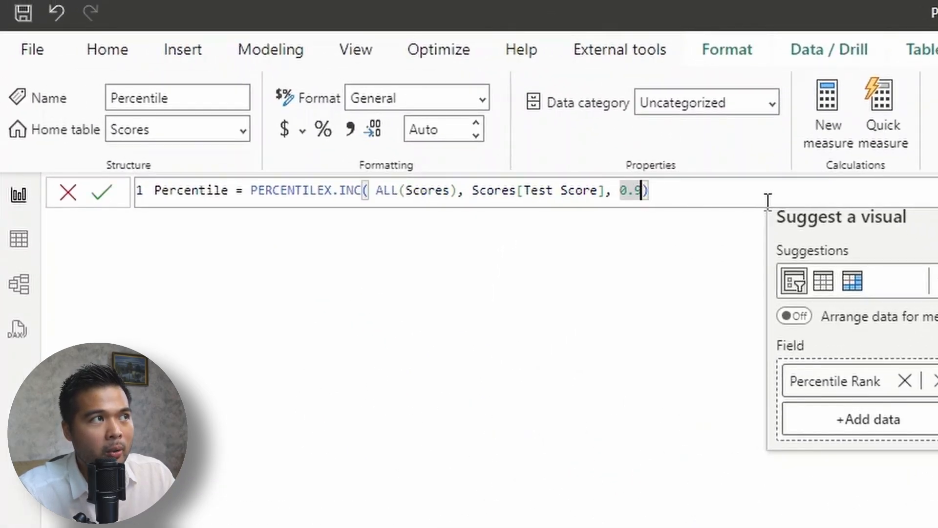
Replace the hard-coded 0.9 in the Percentile measure with 'Percentile Rank'[Percentile Rank Value].
{"action": "key", "text": "Backspace"}
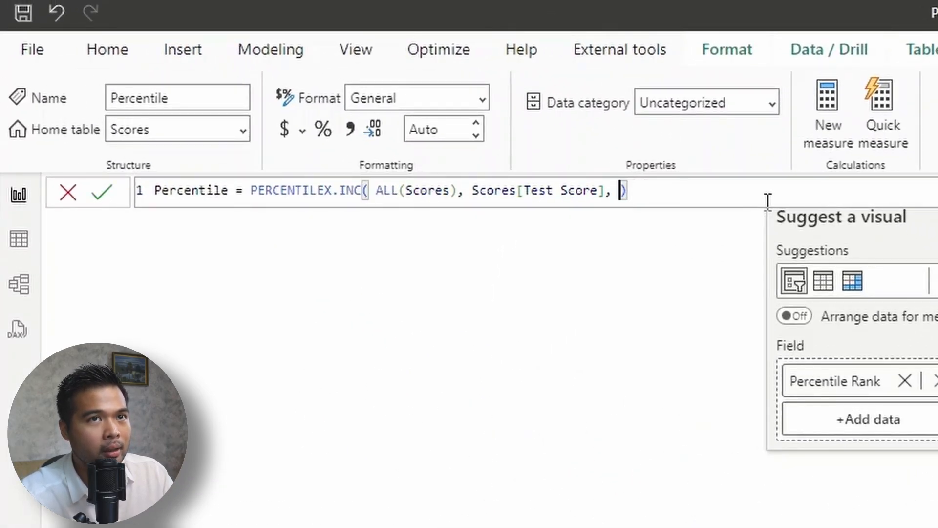
{"action": "type", "text": "Perce"}
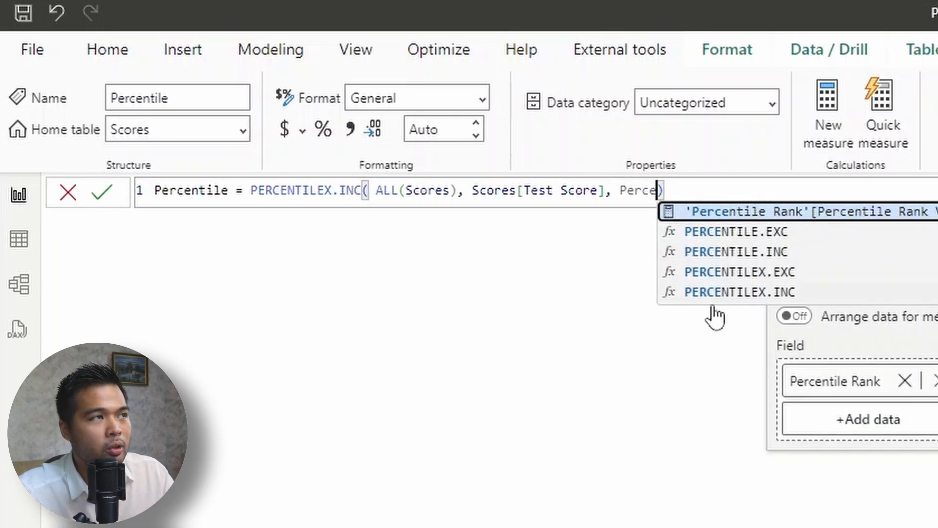
{"action": "left_click", "coordinate": [796, 211]}
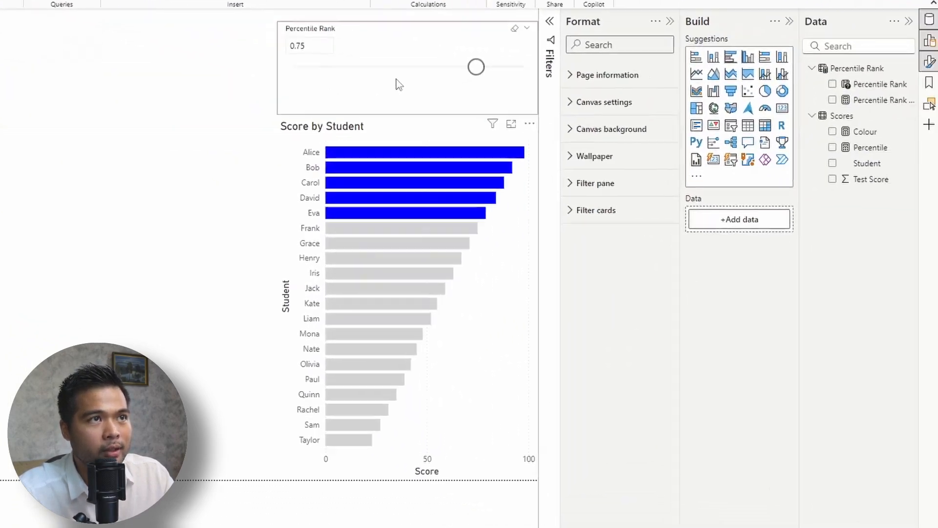
Slide the Percentile Rank slicer through 0.85 and 0.90, then settle it at 0.60.
{"action": "left_click_drag", "start_coordinate": [476, 67], "coordinate": [502, 67]}
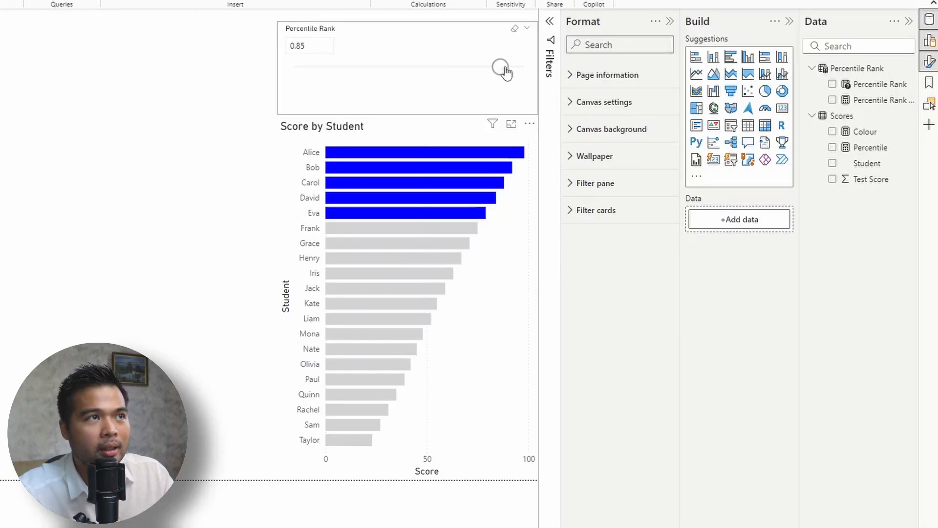
{"action": "left_click_drag", "start_coordinate": [501, 69], "coordinate": [512, 68]}
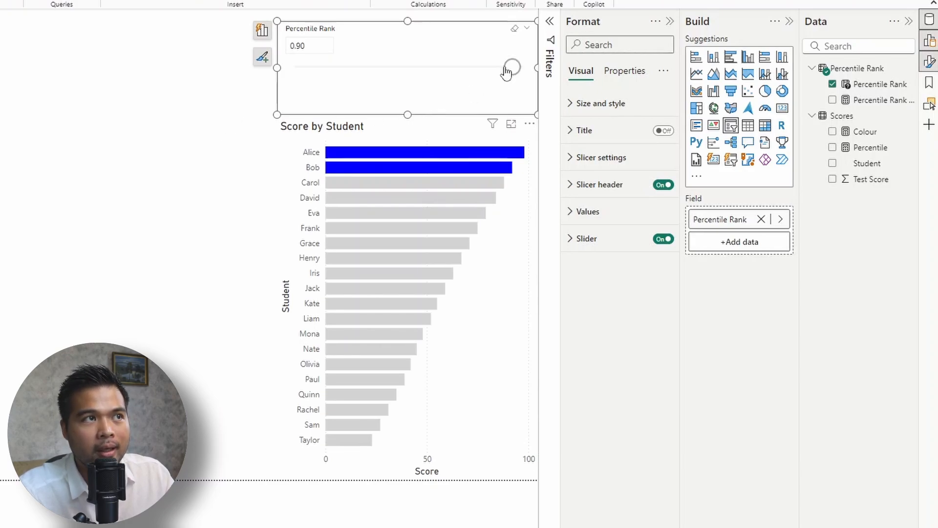
{"action": "left_click_drag", "start_coordinate": [511, 68], "coordinate": [440, 68]}
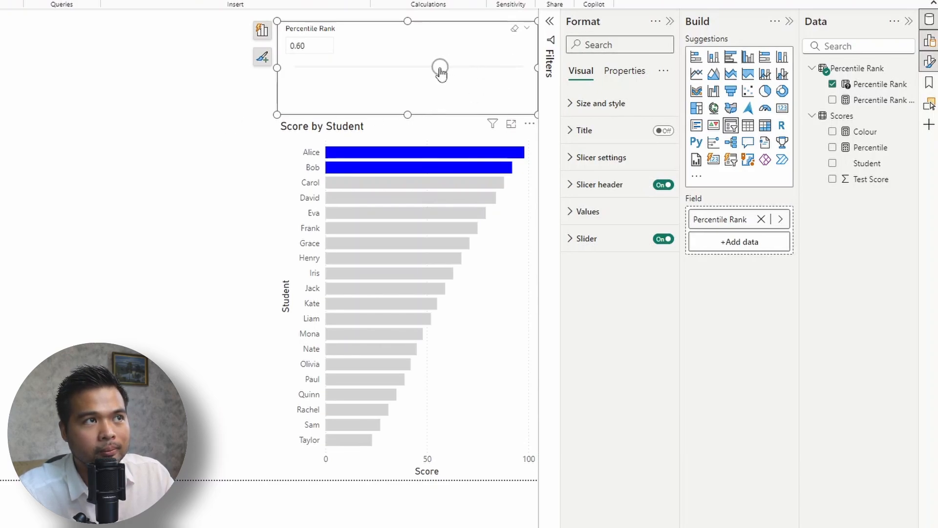
{"action": "left_click_drag", "start_coordinate": [439, 67], "coordinate": [440, 67]}
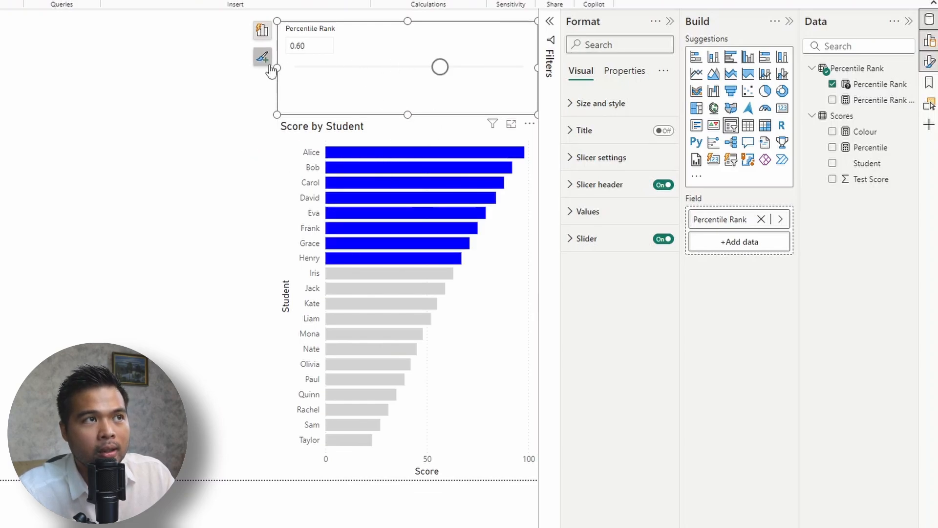
{"action": "left_click", "coordinate": [309, 45]}
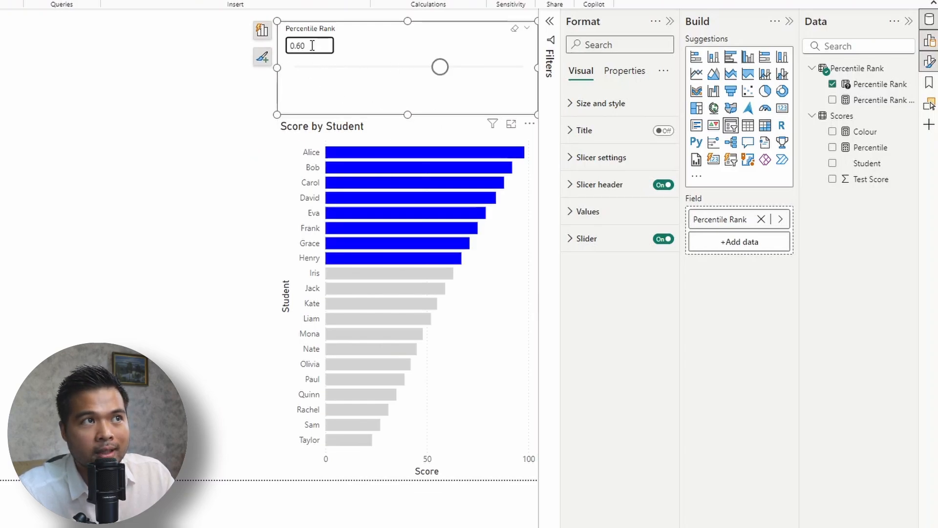